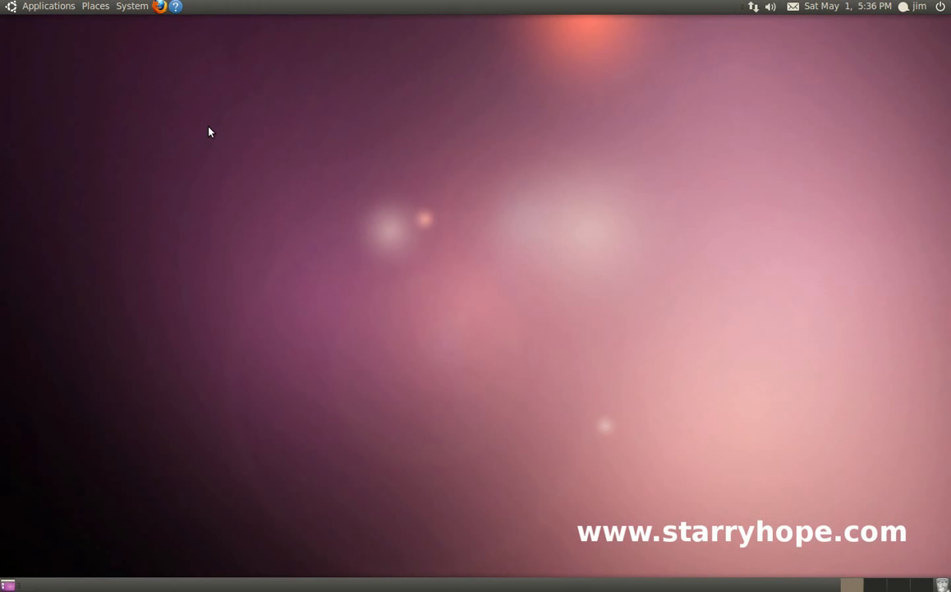
pyautogui.moveTo(200, 128)
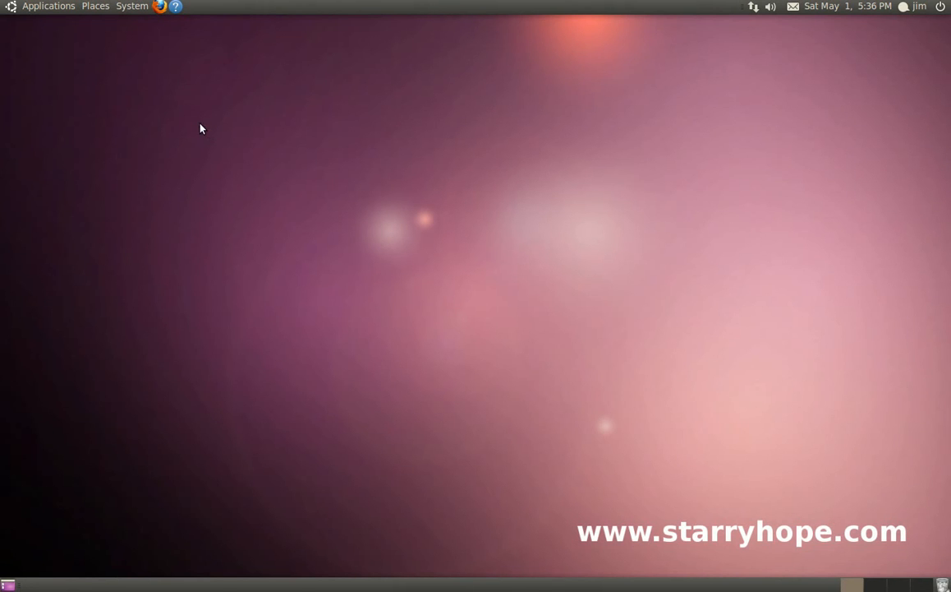
# Launch Empathy IM Client from the Applications > Internet menu
pyautogui.click(49, 7)
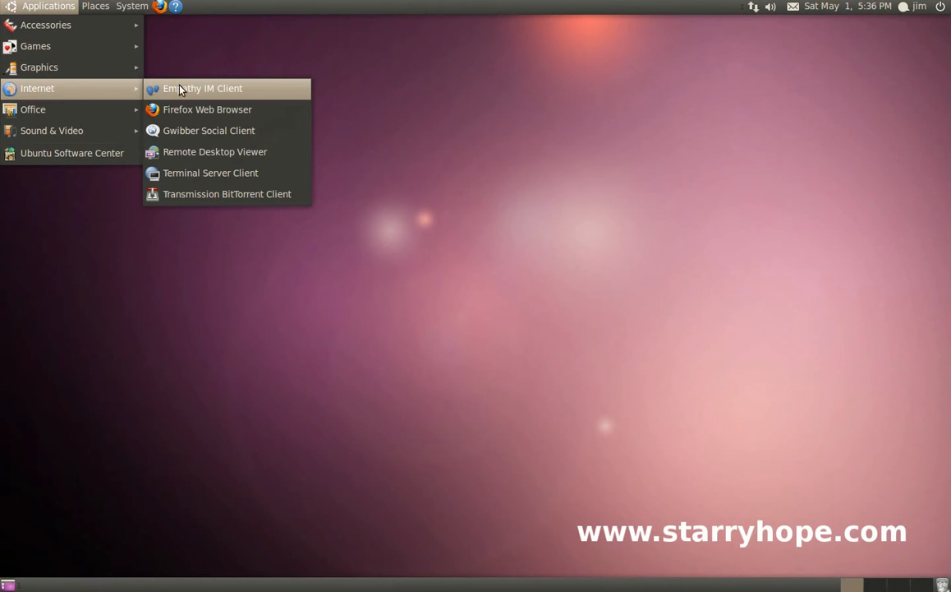
pyautogui.moveTo(262, 90)
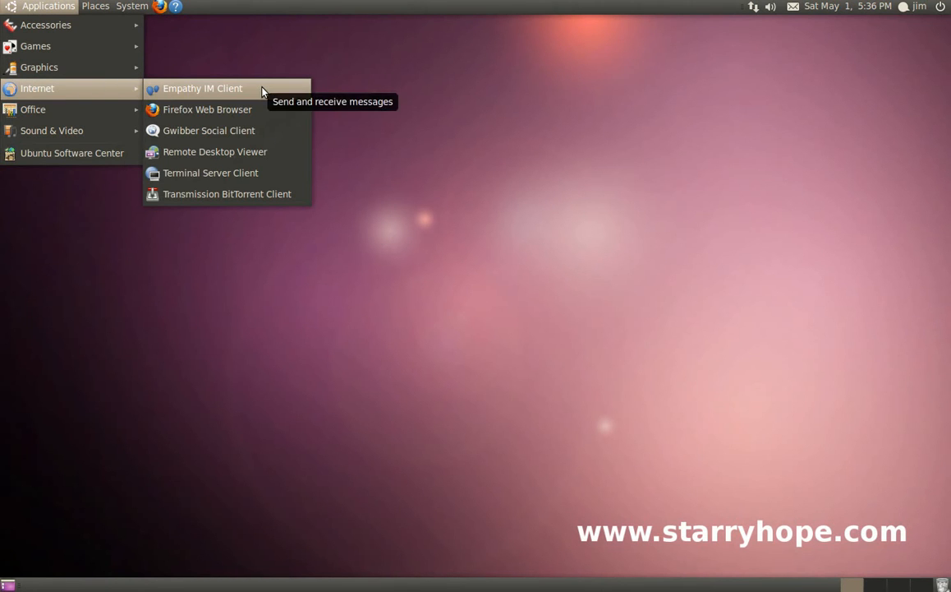
pyautogui.click(202, 88)
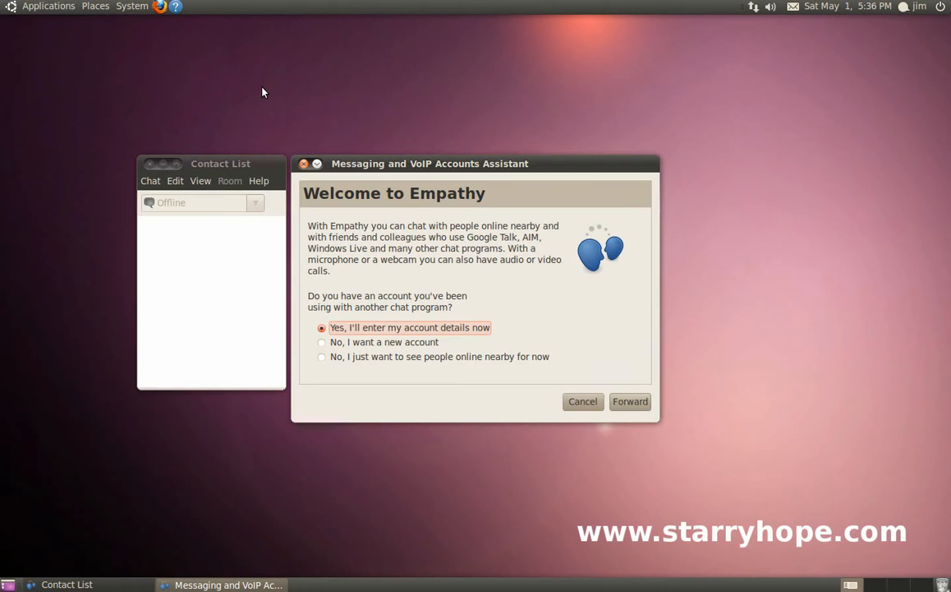
pyautogui.moveTo(550, 299)
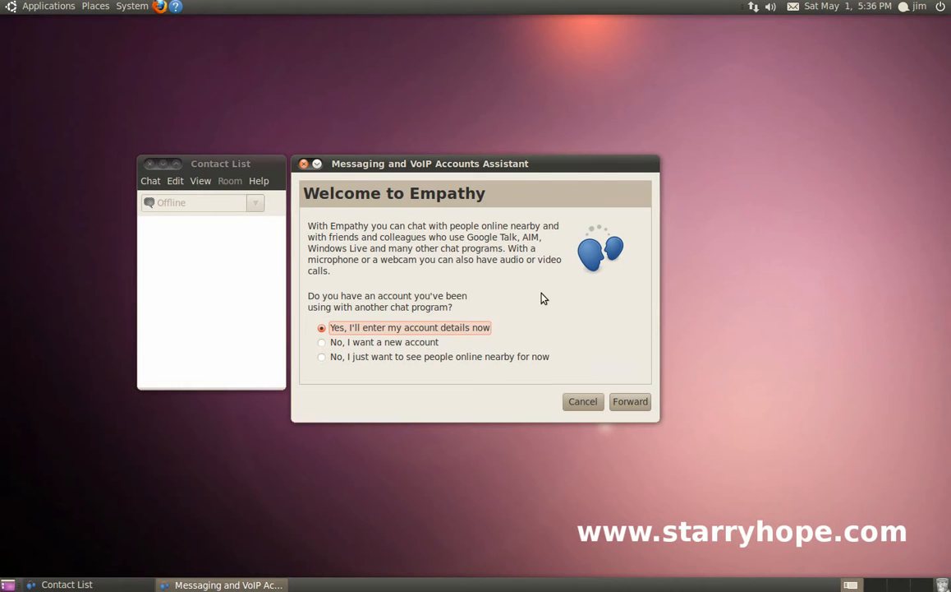
pyautogui.moveTo(618, 395)
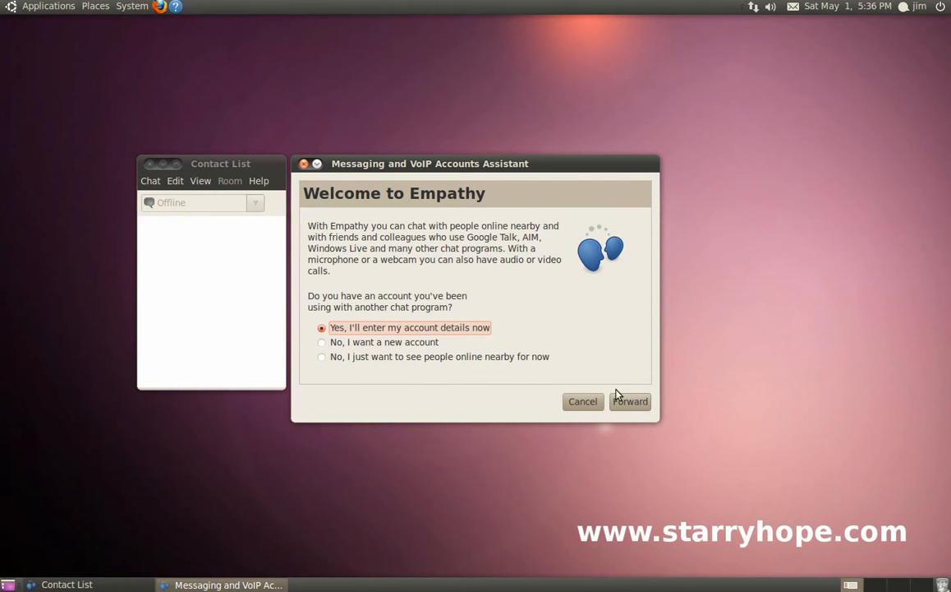
pyautogui.click(631, 400)
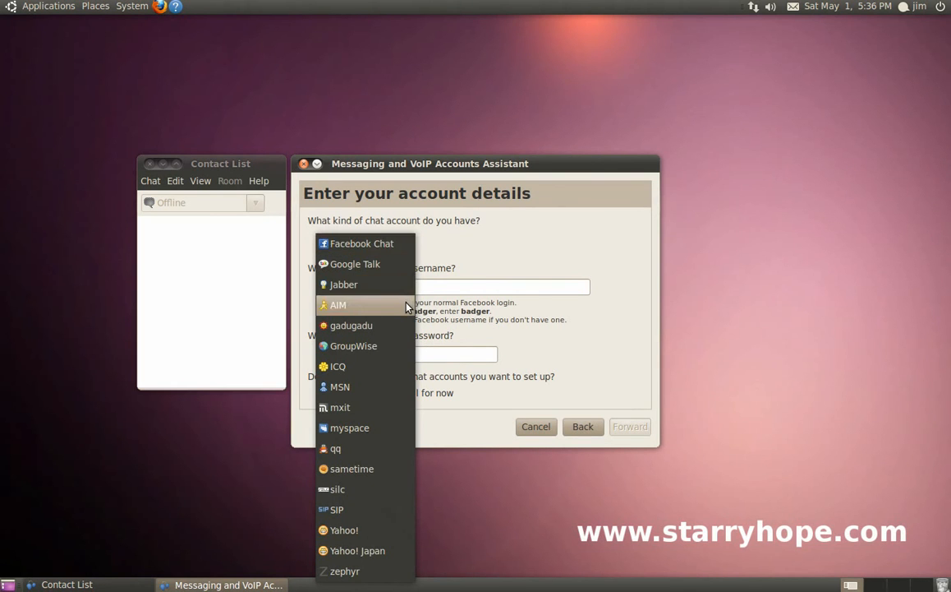
pyautogui.moveTo(338, 387)
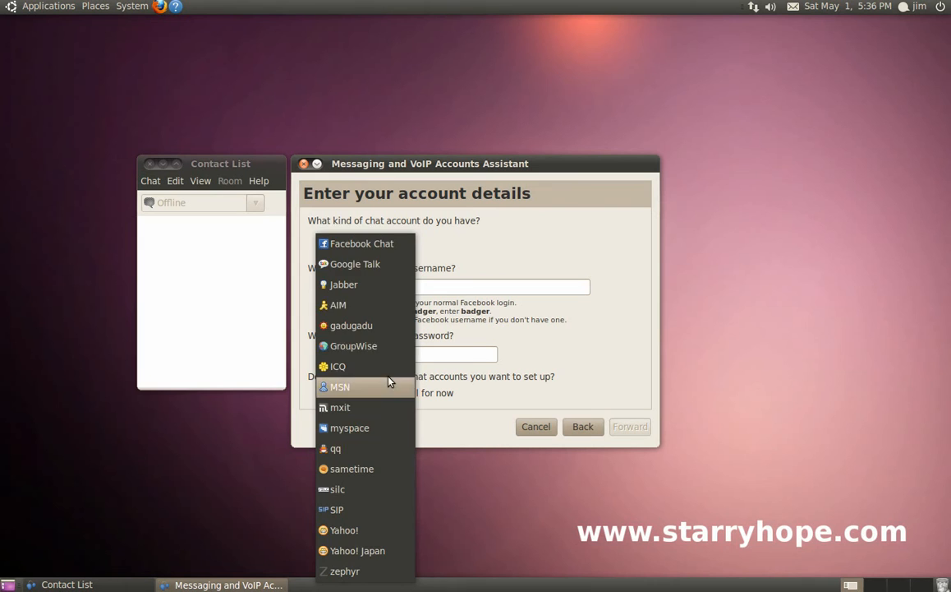
pyautogui.click(361, 243)
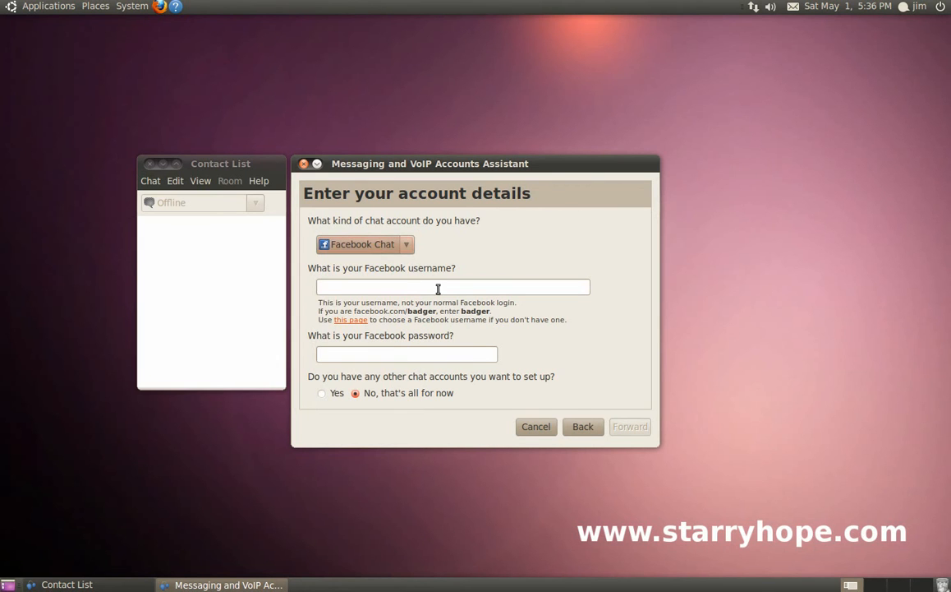
pyautogui.write('pet')
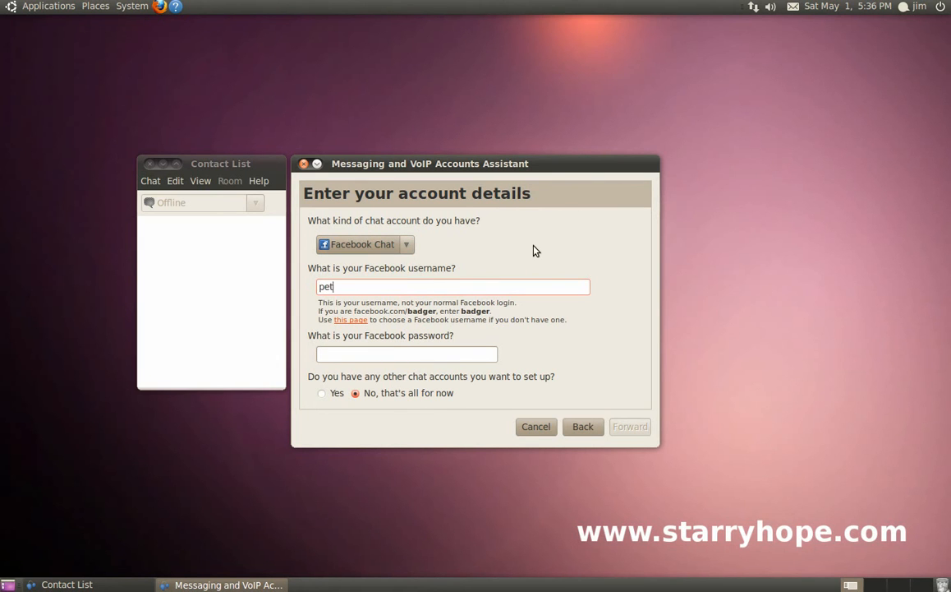
pyautogui.write('e.wyler')
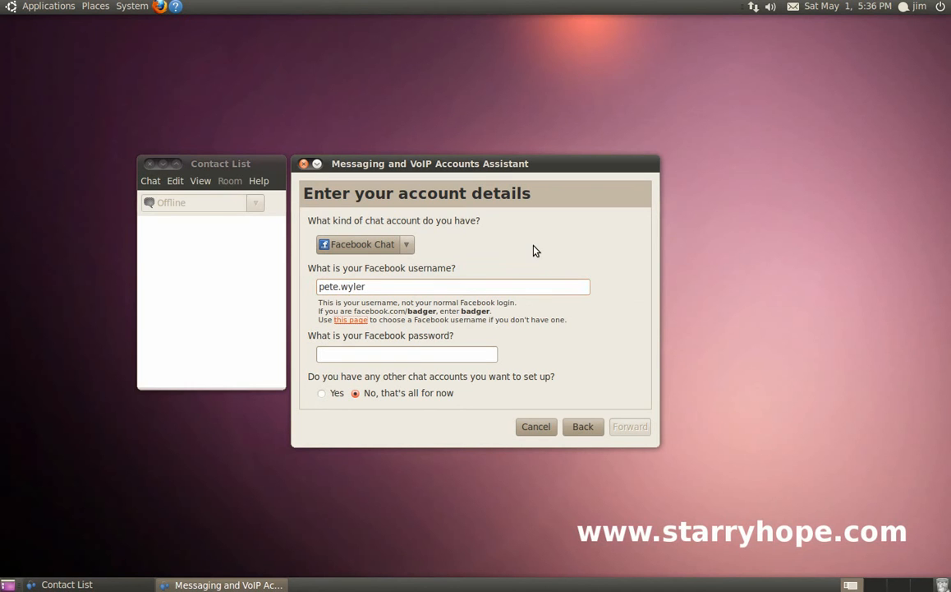
pyautogui.write('•')
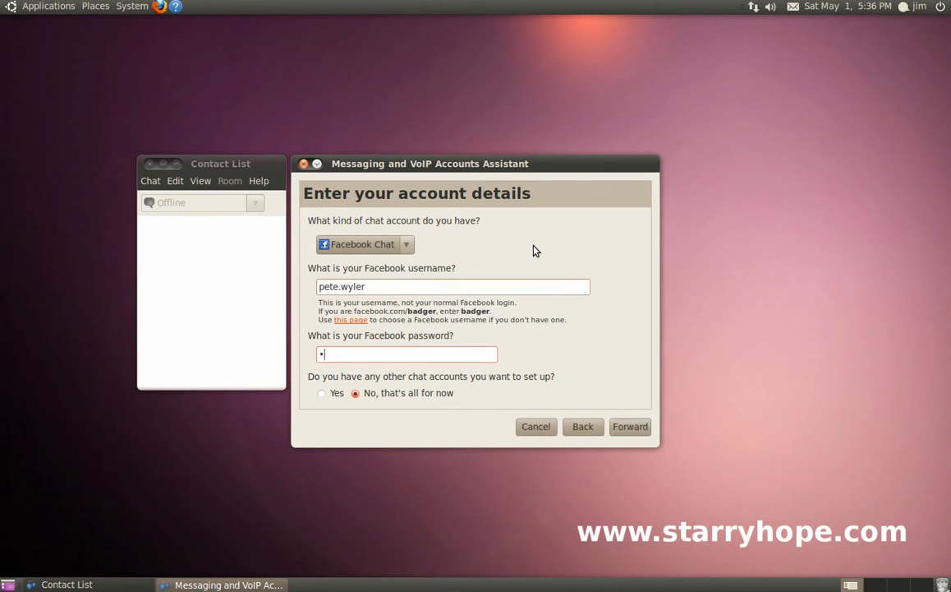
pyautogui.write('•')
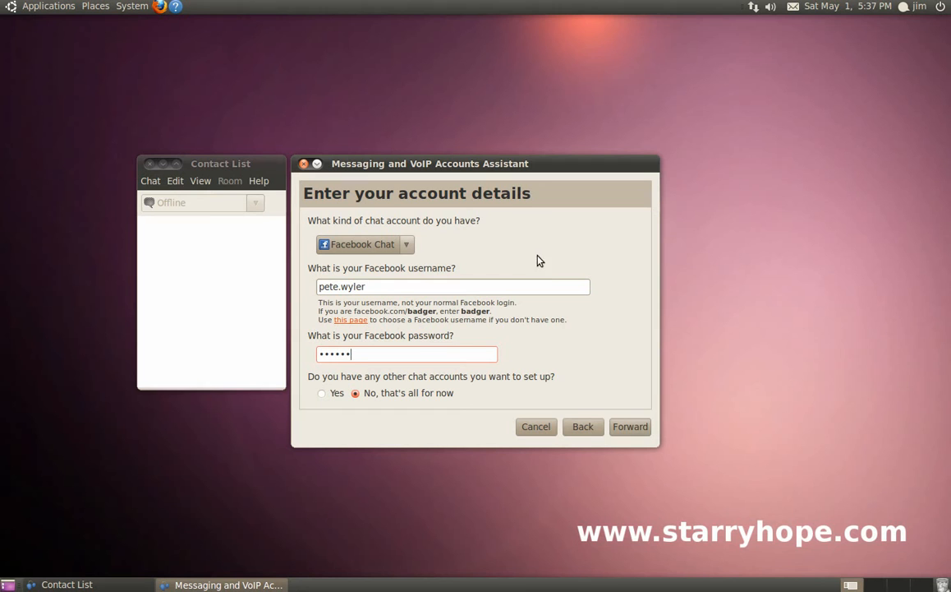
pyautogui.moveTo(631, 428)
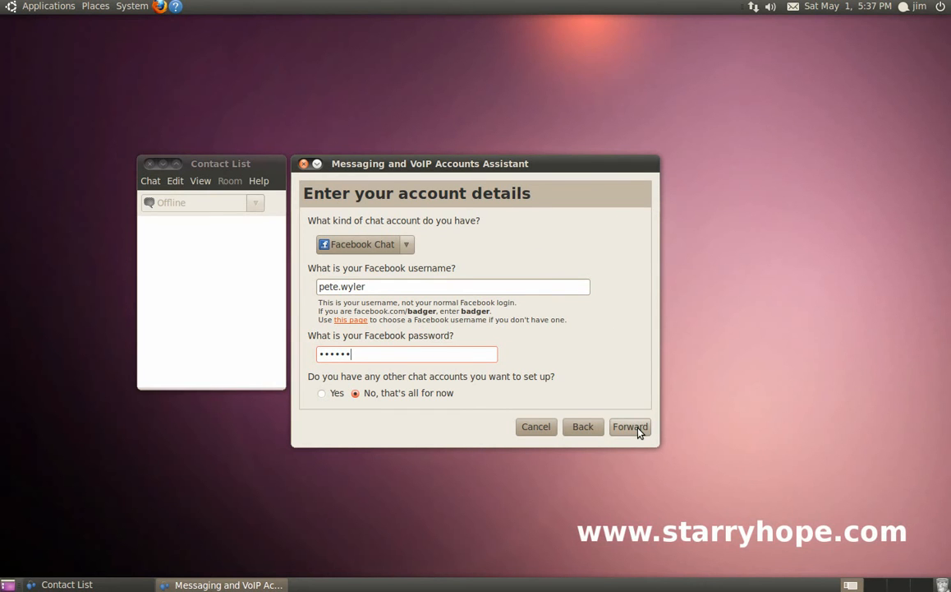
# Submit the account, decline the nearby-people feature and apply to finish setup
pyautogui.click(631, 427)
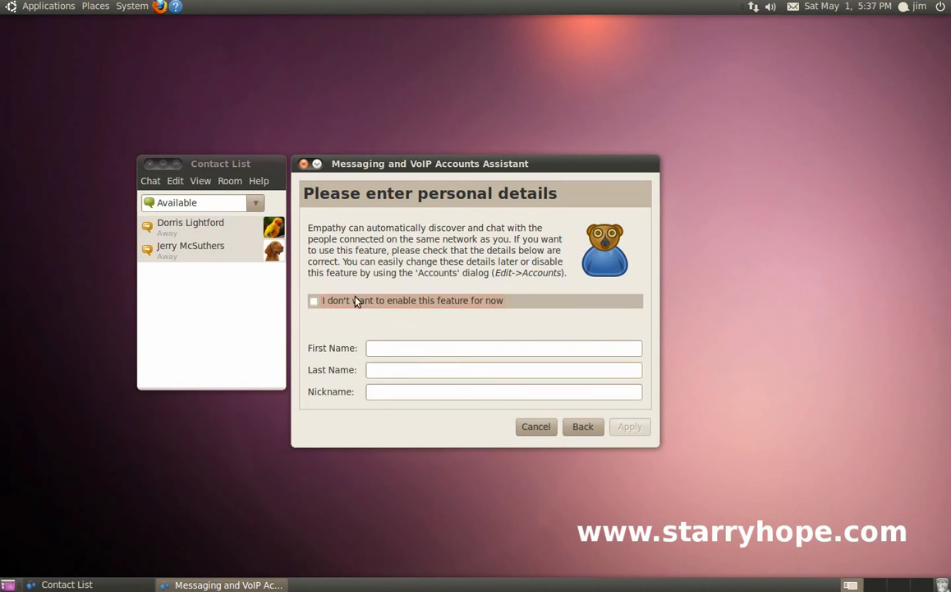
pyautogui.click(312, 299)
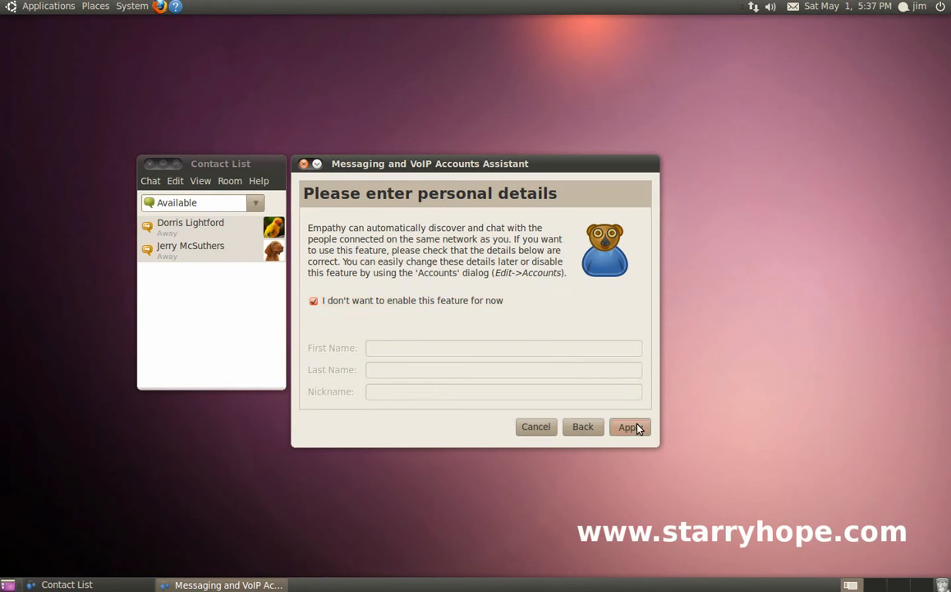
pyautogui.click(630, 427)
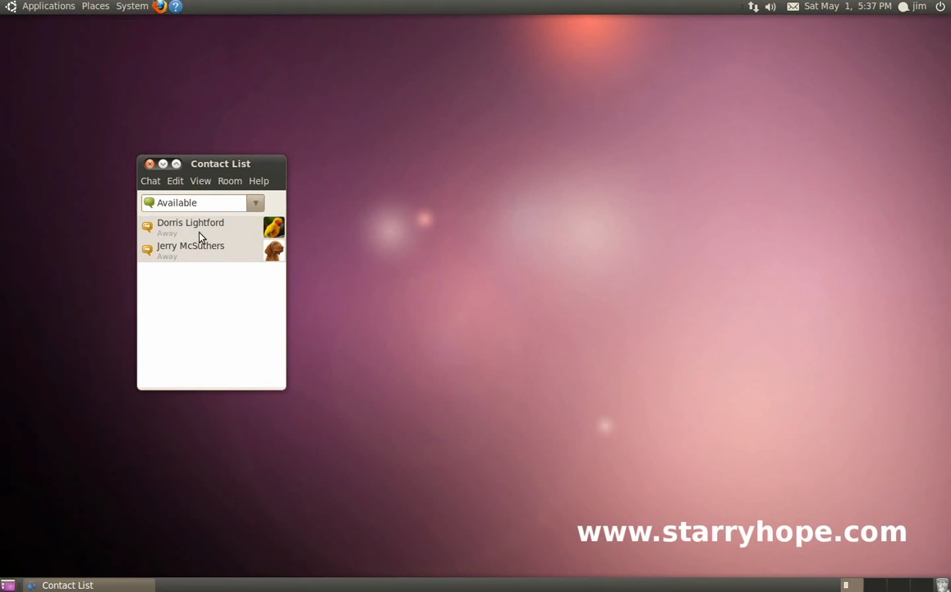
pyautogui.moveTo(190, 246)
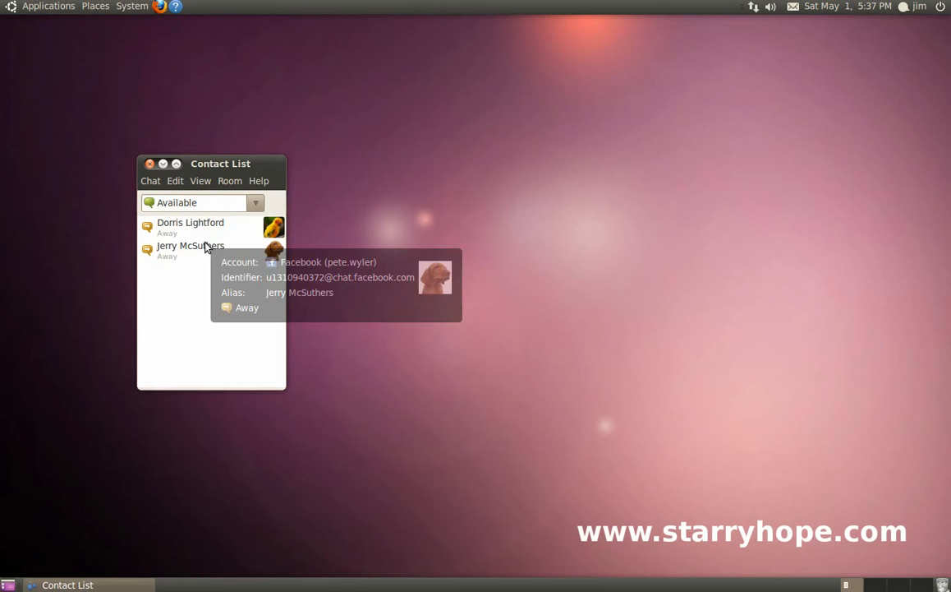
pyautogui.moveTo(203, 321)
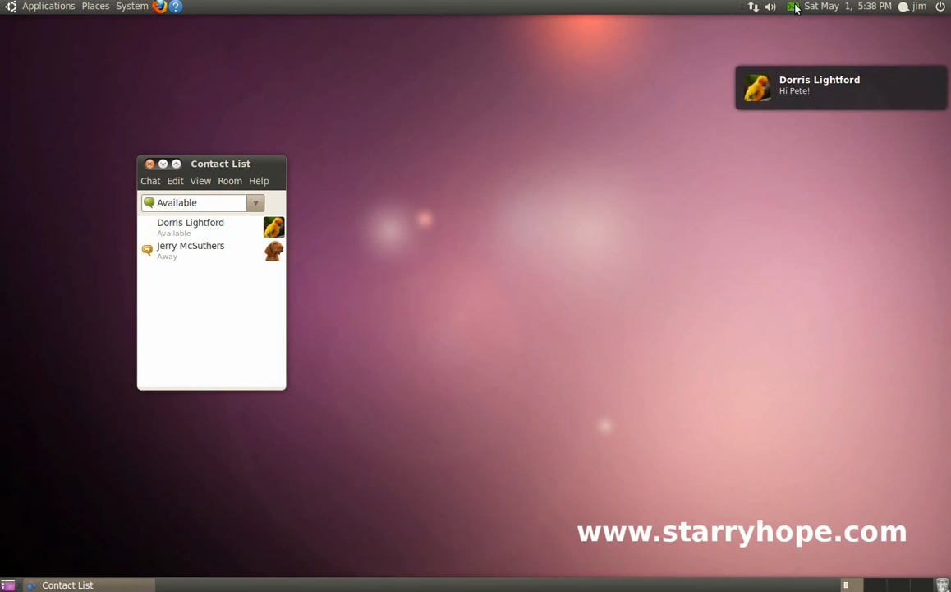
pyautogui.click(792, 7)
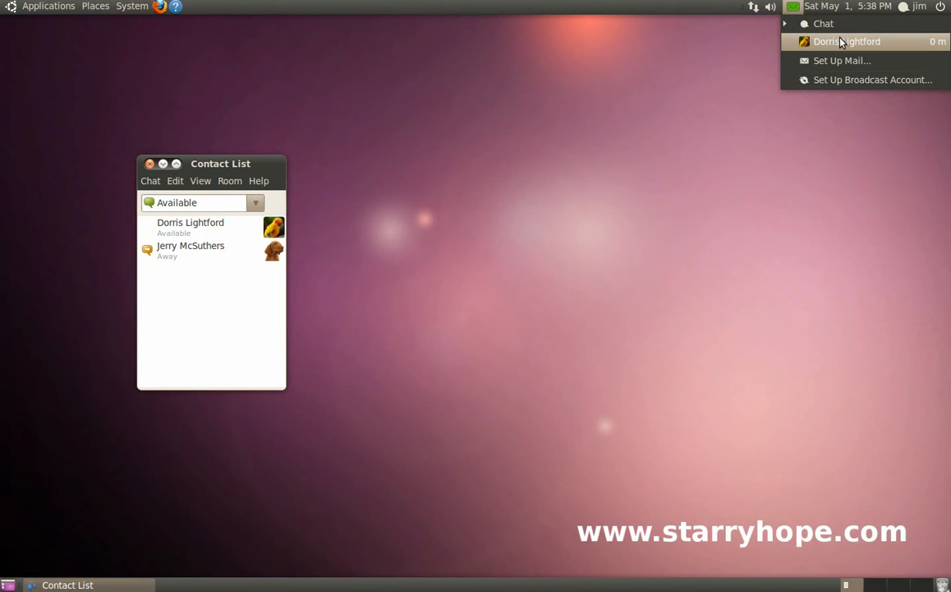
pyautogui.click(848, 41)
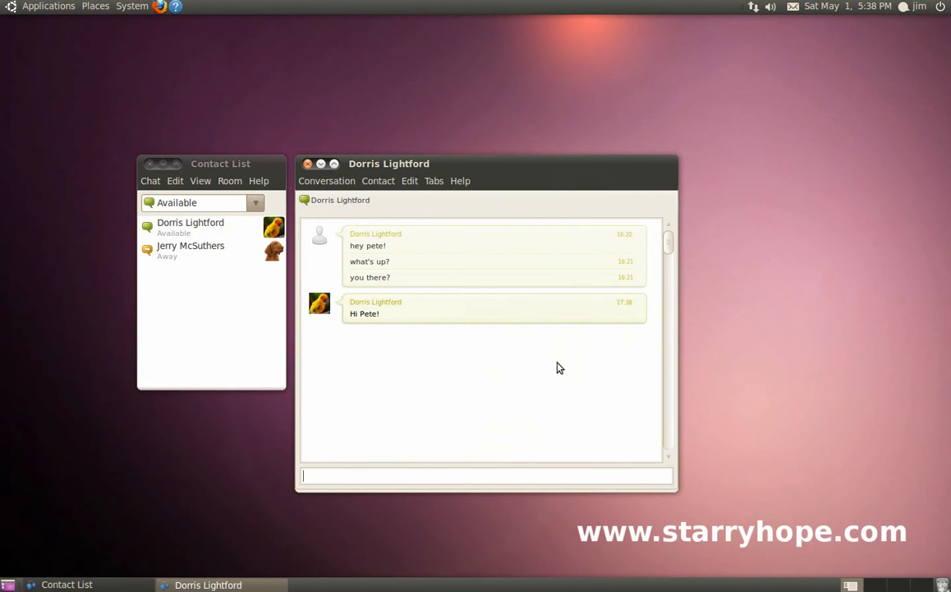
pyautogui.moveTo(526, 419)
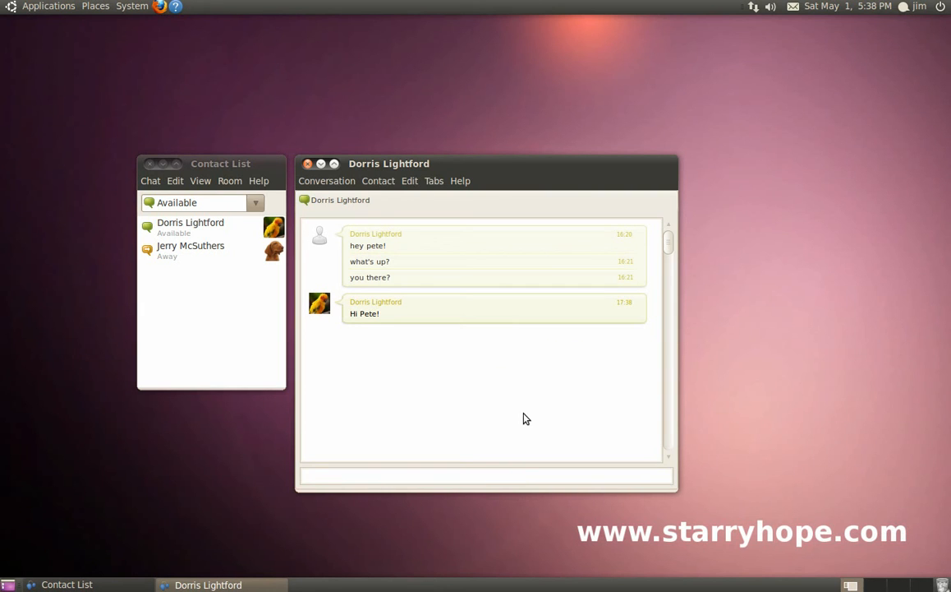
# Send Dorris the message "Hi there Dorris, how you doing?"
pyautogui.click(487, 475)
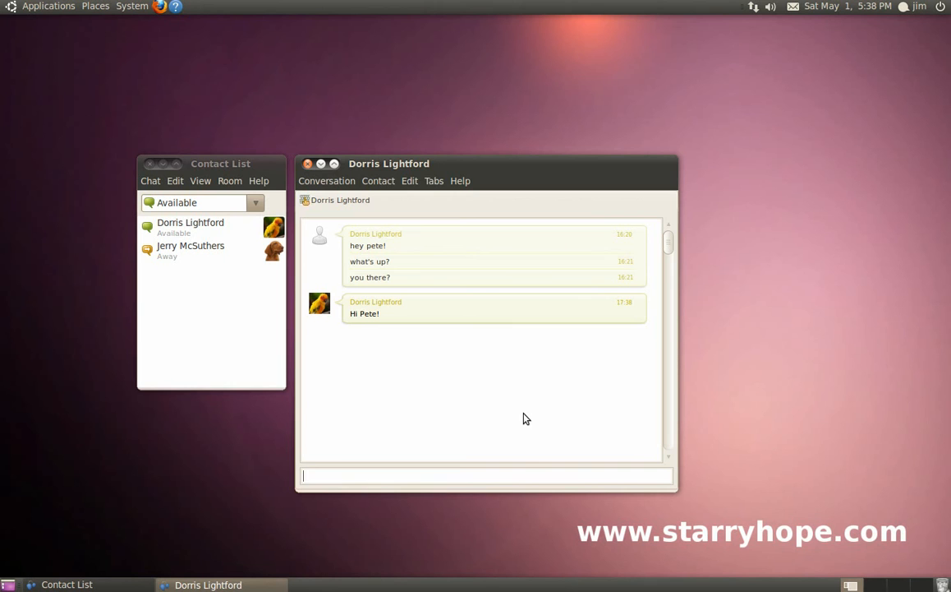
pyautogui.write('Hi')
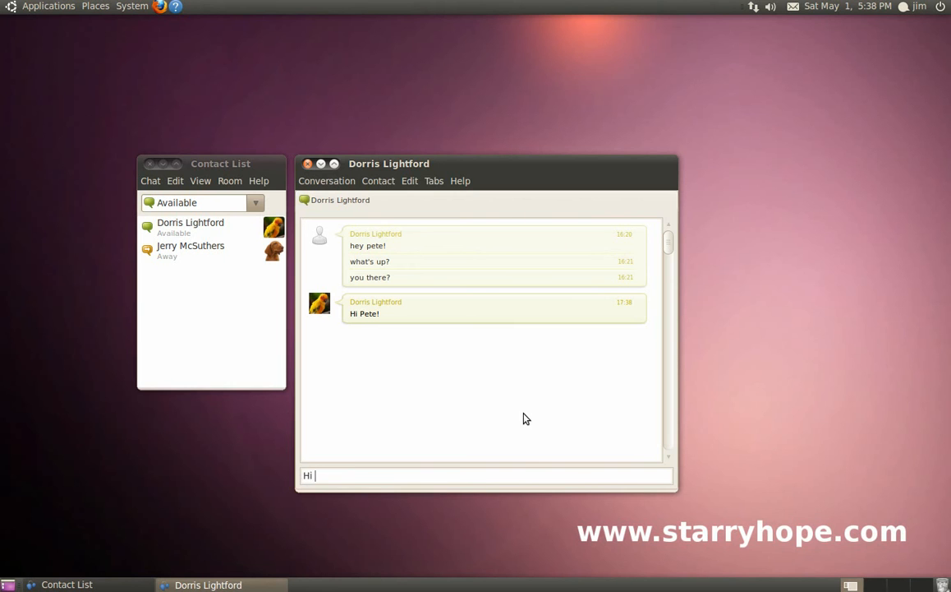
pyautogui.write('there D')
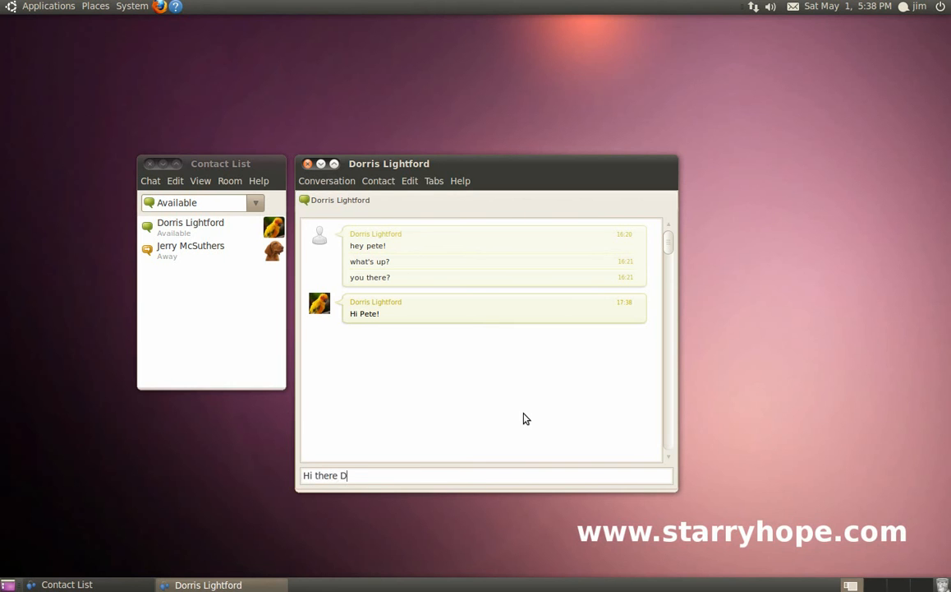
pyautogui.write('orris, h')
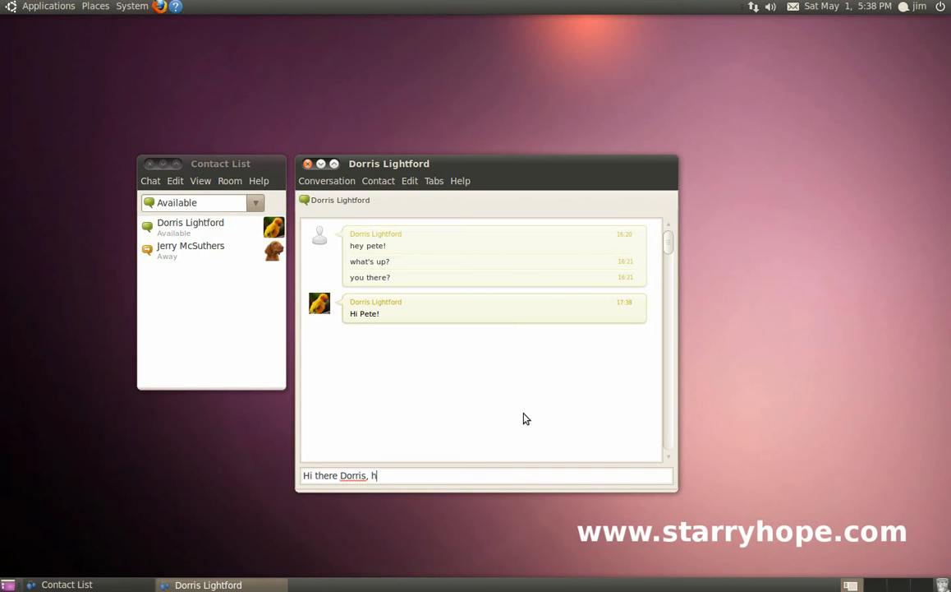
pyautogui.press('Return')
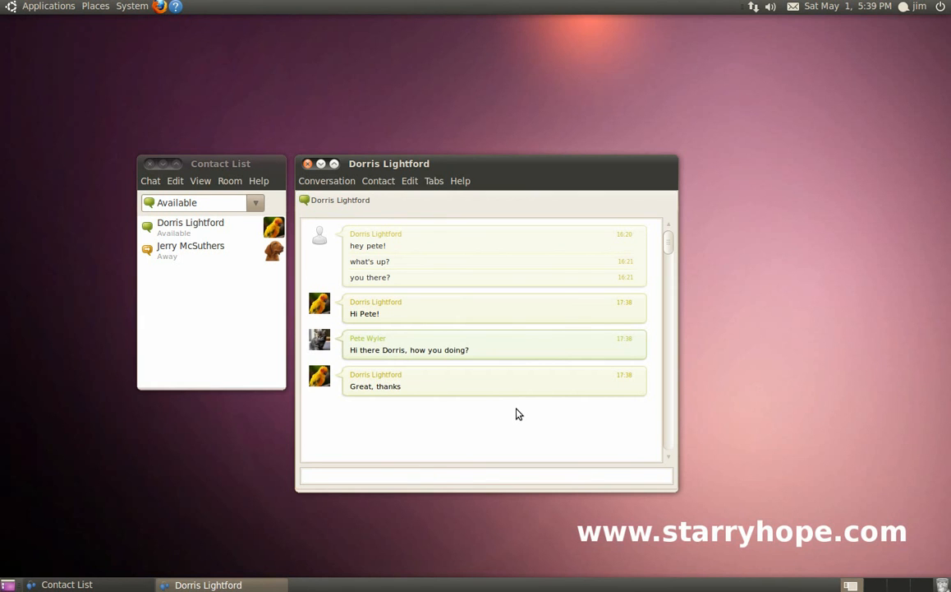
pyautogui.moveTo(191, 250)
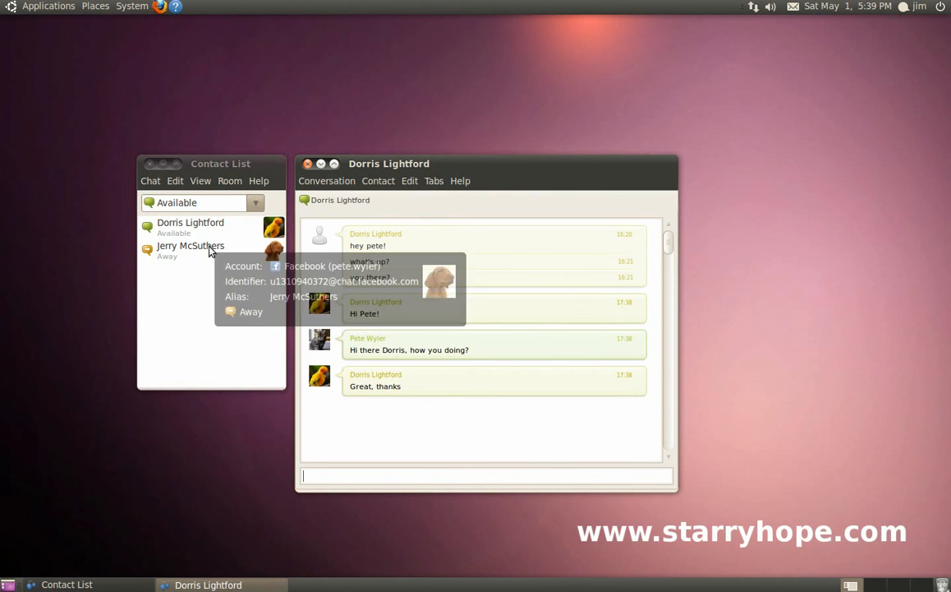
pyautogui.click(190, 246)
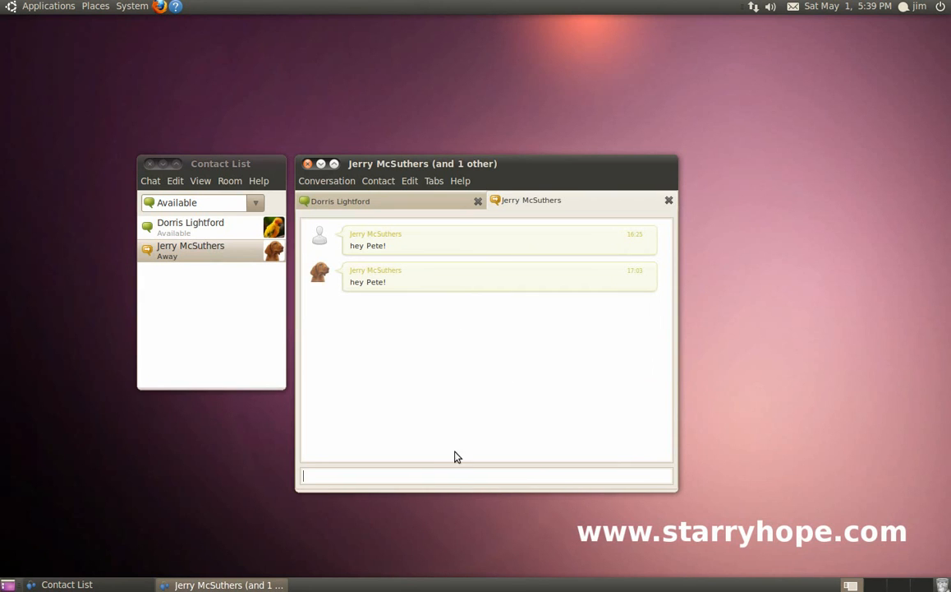
pyautogui.moveTo(431, 470)
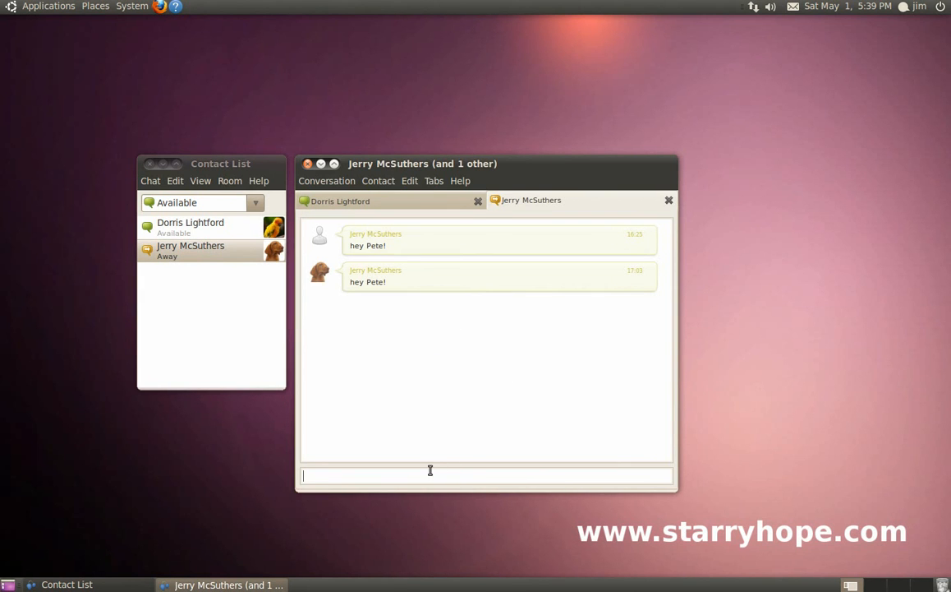
pyautogui.write('Hey J')
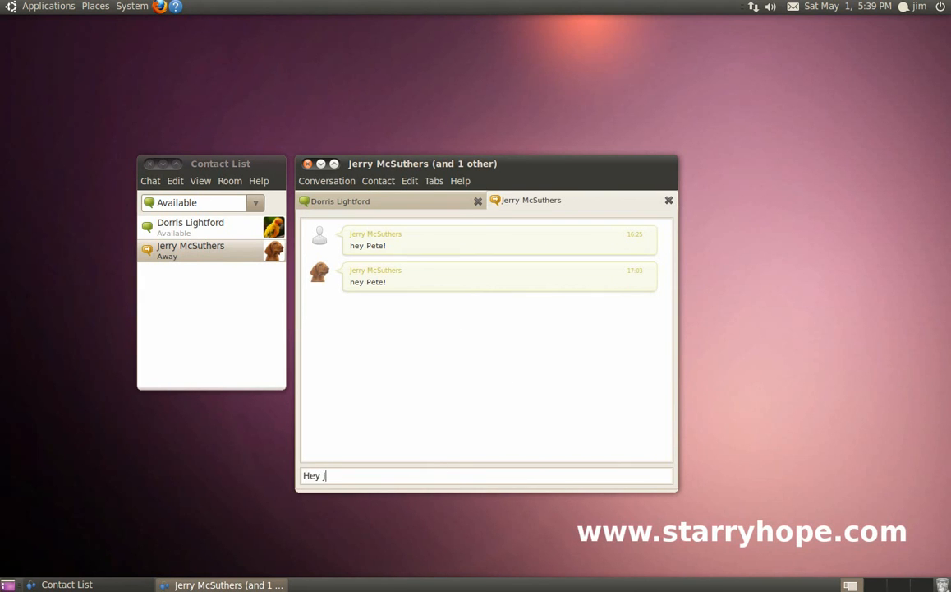
pyautogui.write('erry, c')
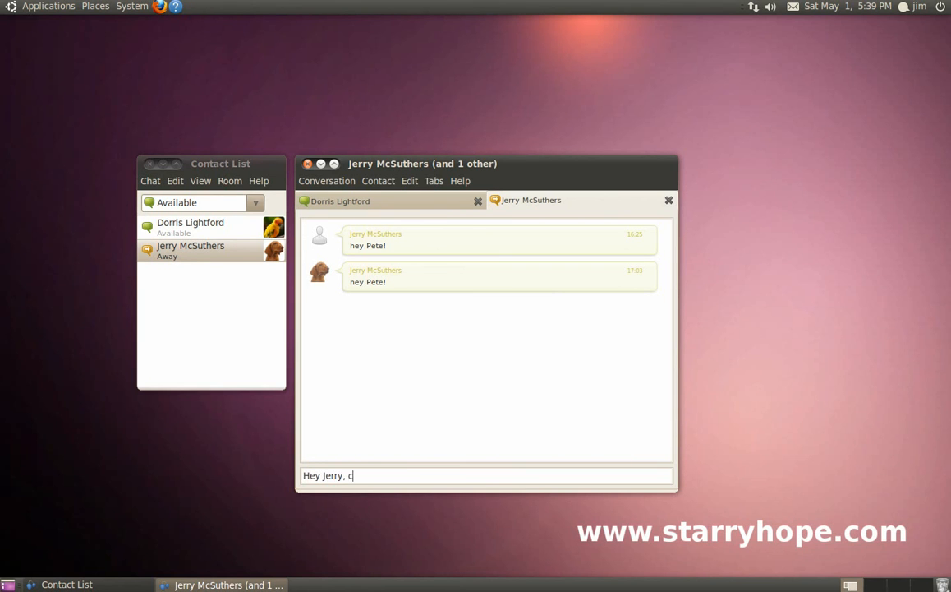
pyautogui.write('an I ask a quest')
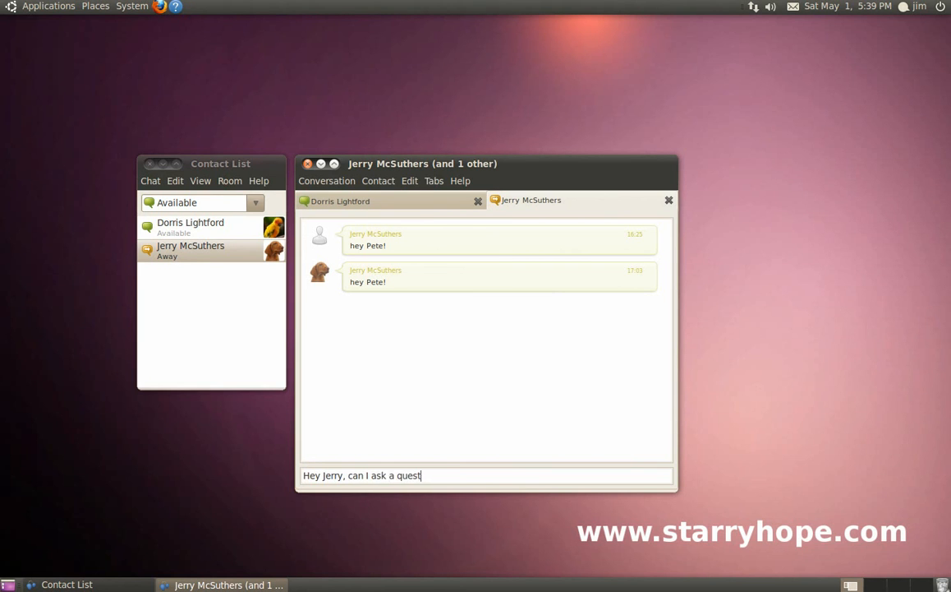
pyautogui.press('Return')
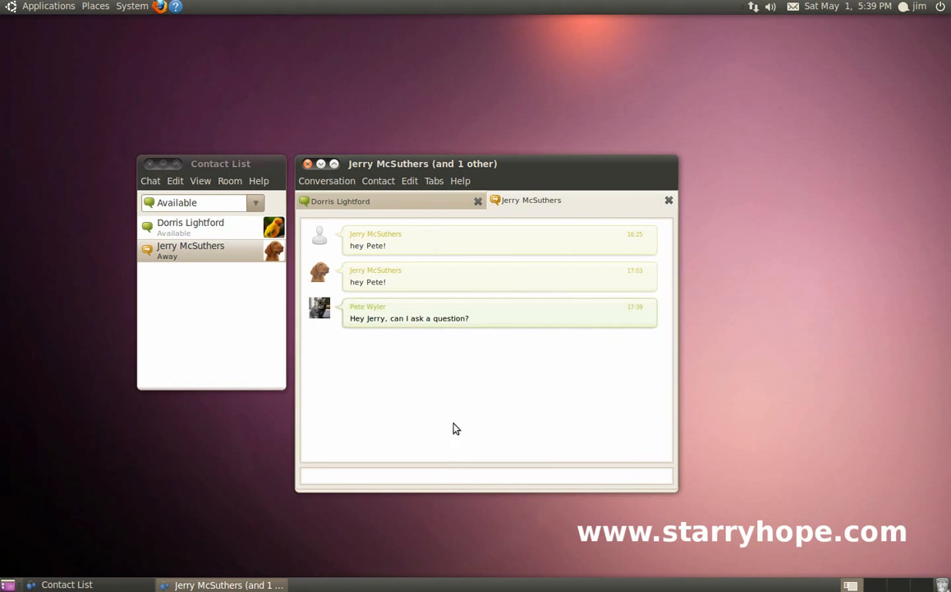
pyautogui.moveTo(460, 410)
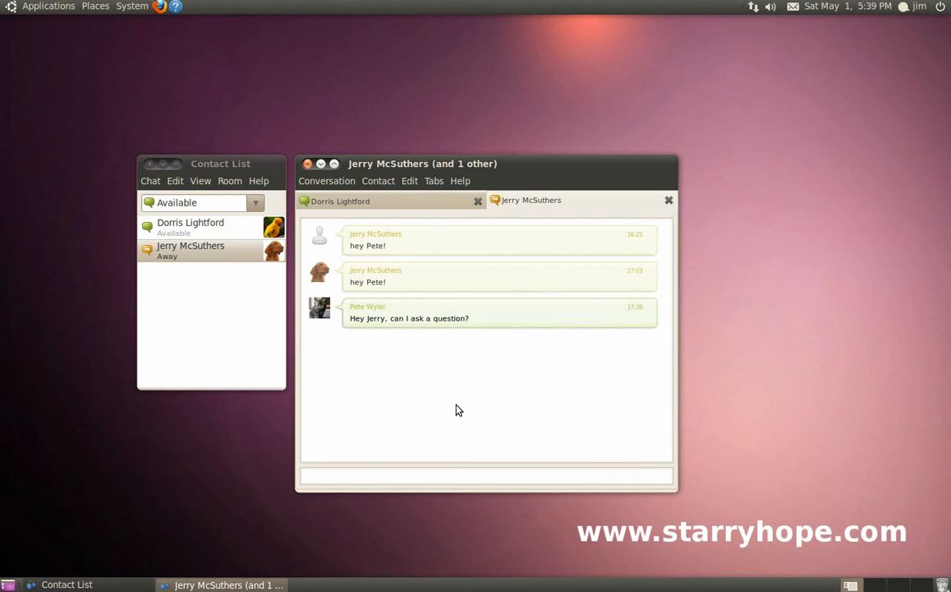
pyautogui.click(485, 474)
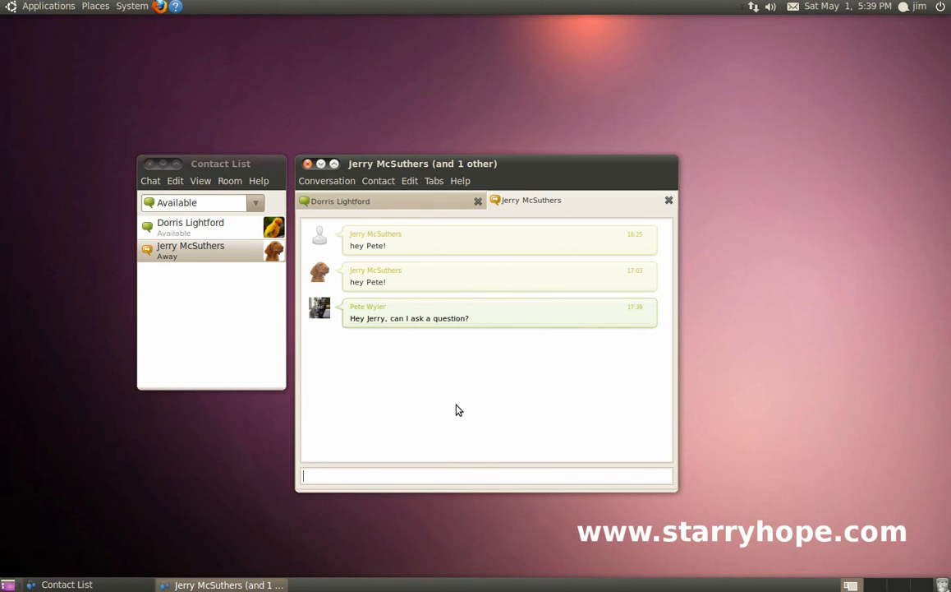
# Open Derivatives_of_Ubuntu.doc from the Examples folder in the home folder
pyautogui.click(95, 7)
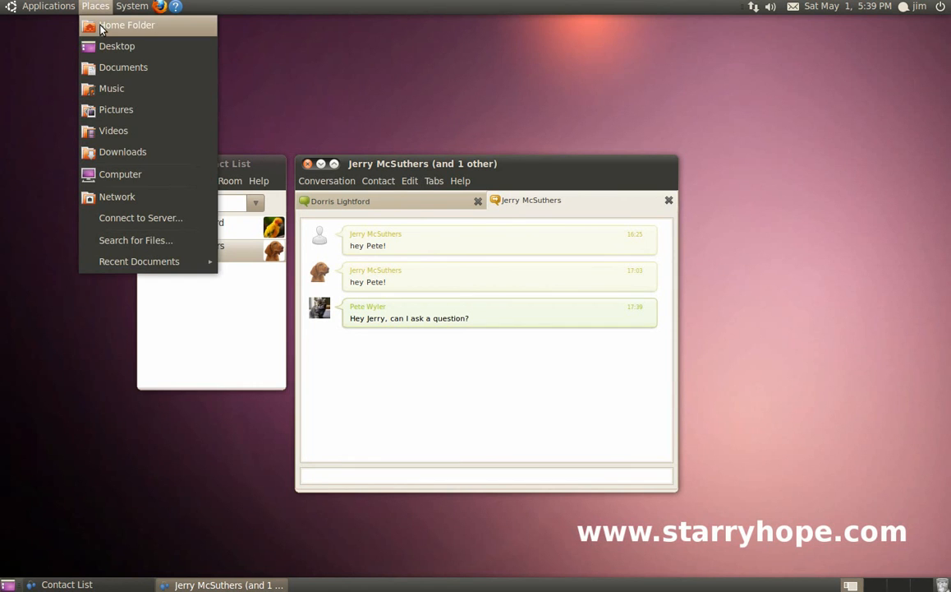
pyautogui.click(126, 25)
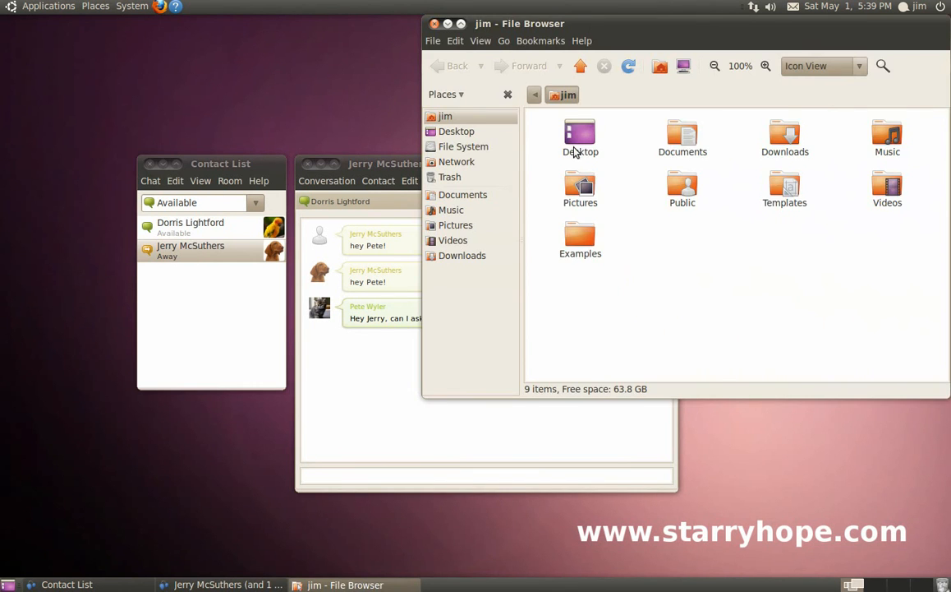
pyautogui.doubleClick(580, 239)
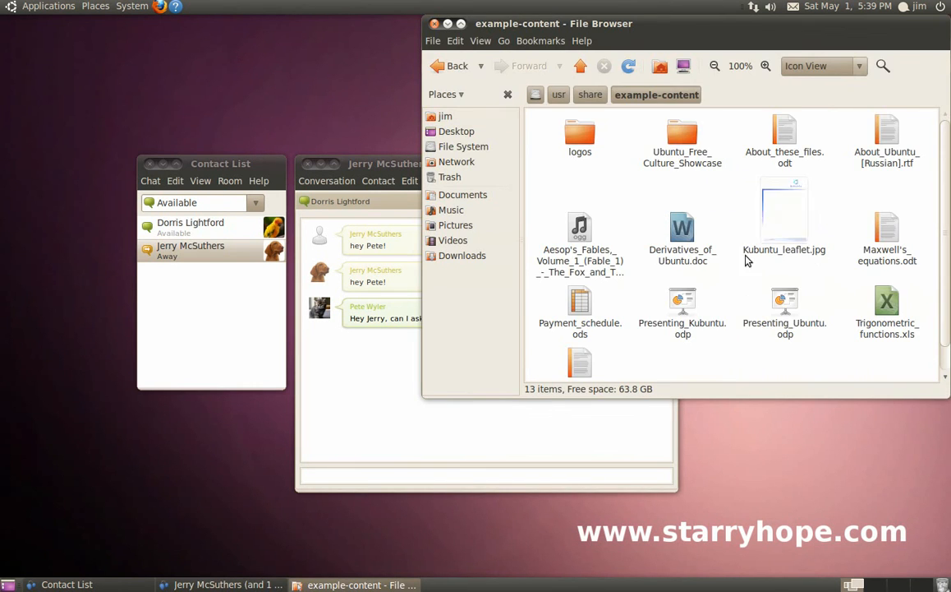
pyautogui.click(682, 233)
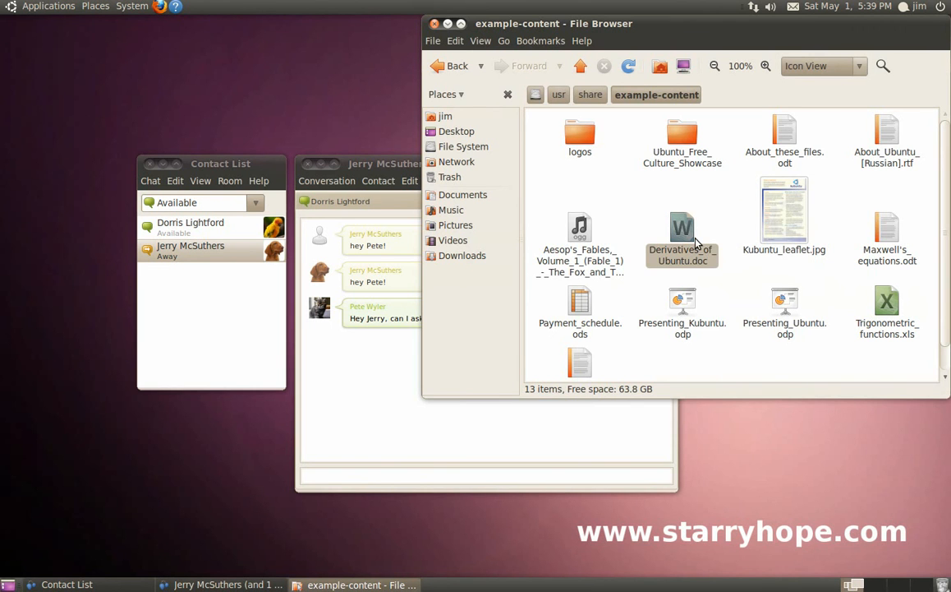
pyautogui.doubleClick(681, 230)
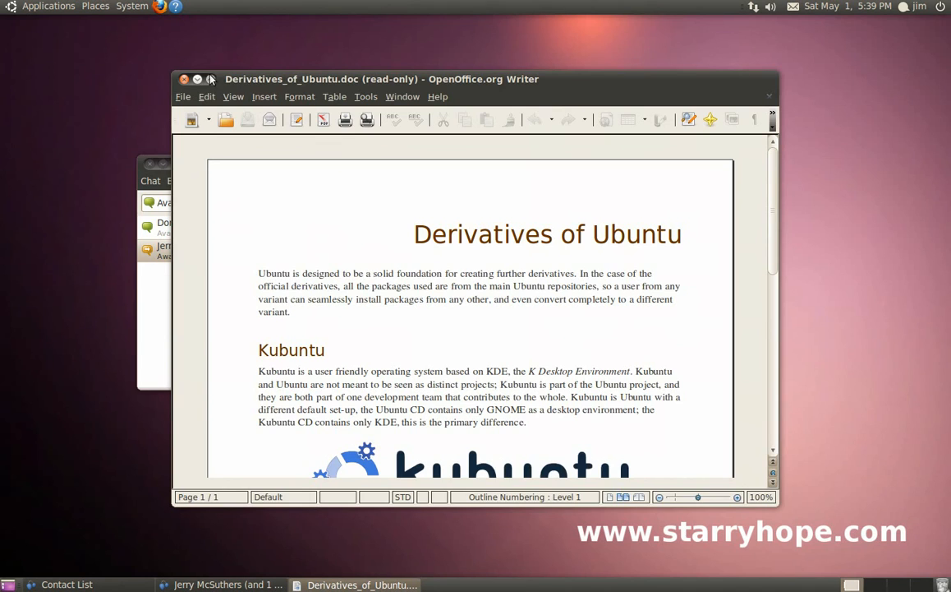
# Maximize the Writer window showing the Derivatives of Ubuntu document
pyautogui.click(197, 79)
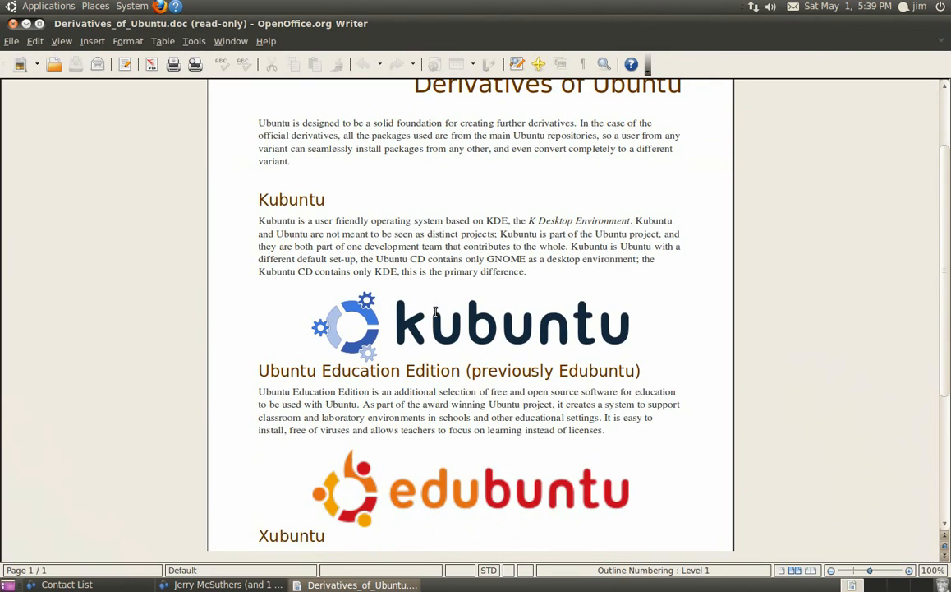
pyautogui.scroll(3)
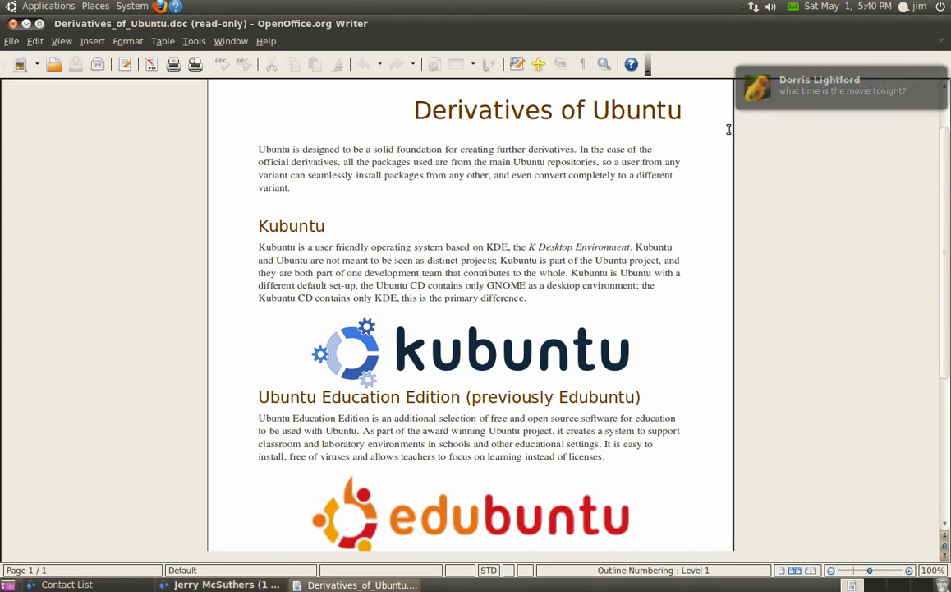
# Reply "at 5" to Dorris's movie-time question via the messaging indicator
pyautogui.click(792, 6)
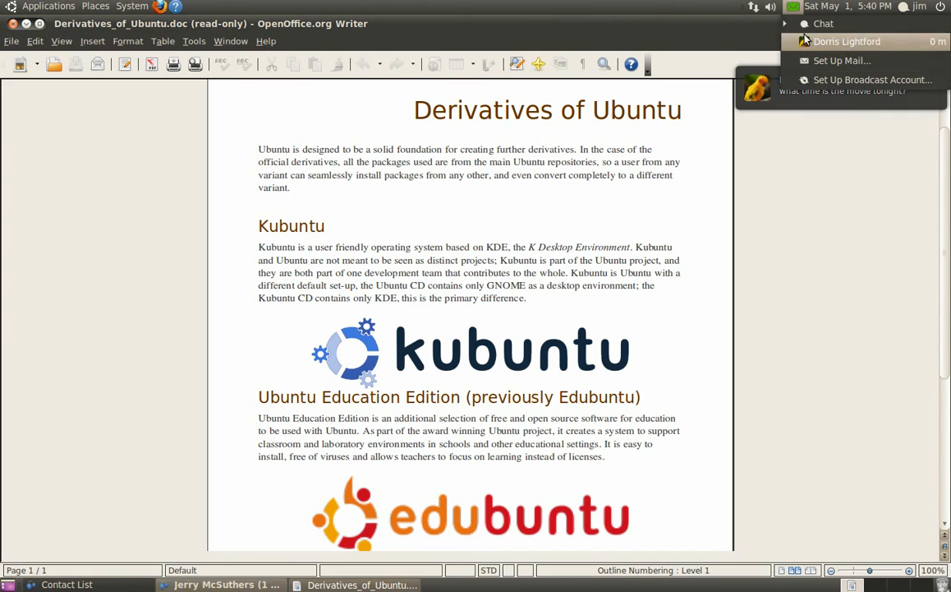
pyautogui.click(847, 41)
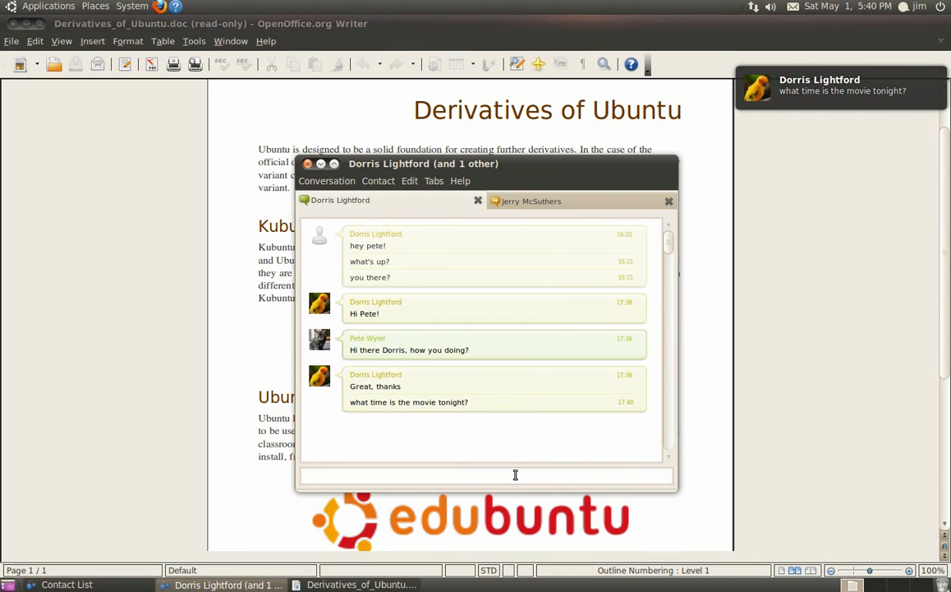
pyautogui.write('at')
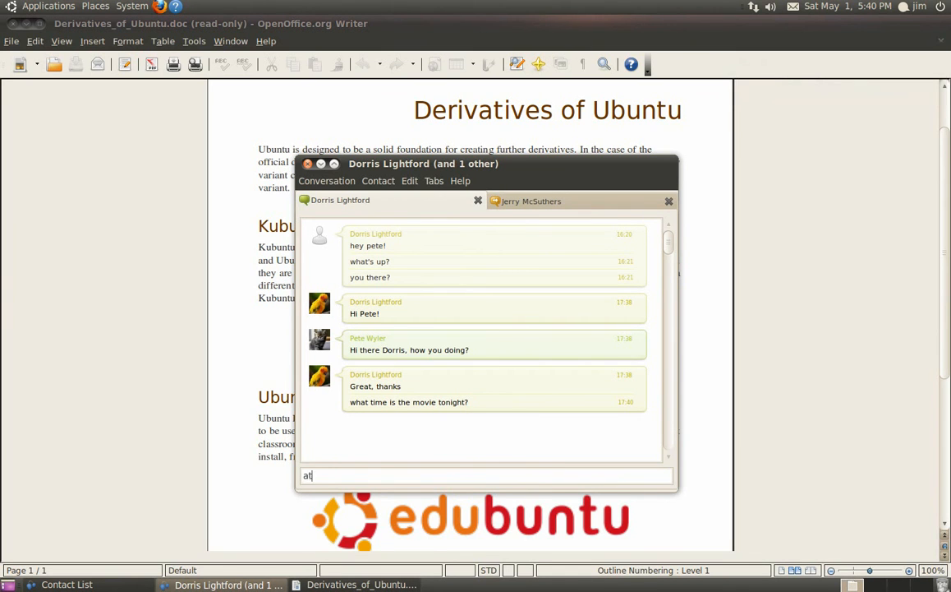
pyautogui.write('5')
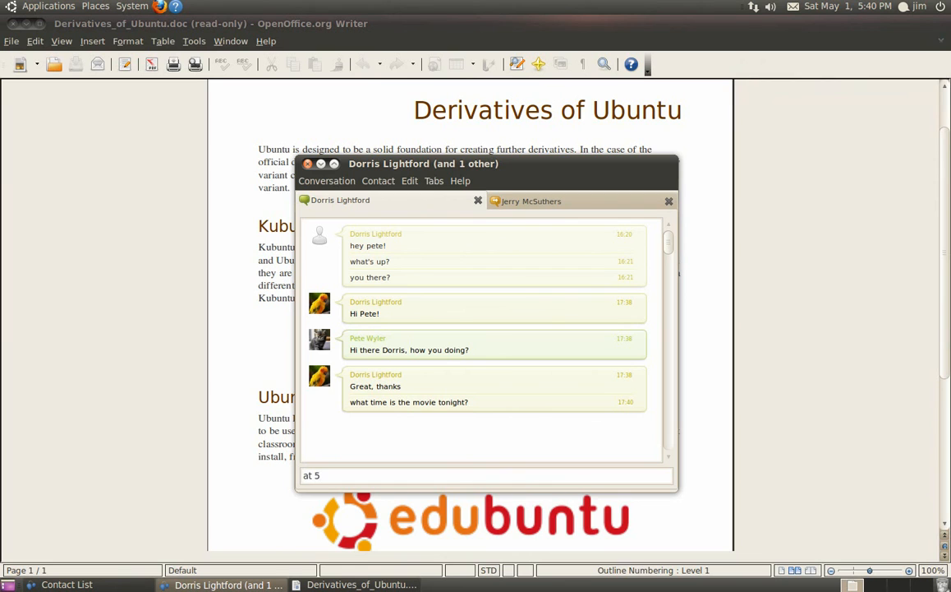
pyautogui.press('Return')
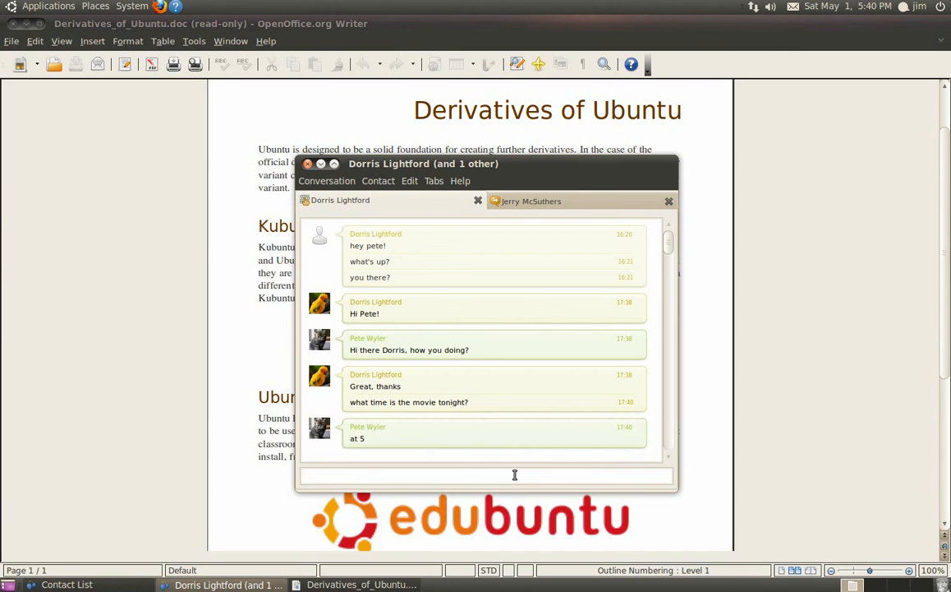
pyautogui.scroll(-3)
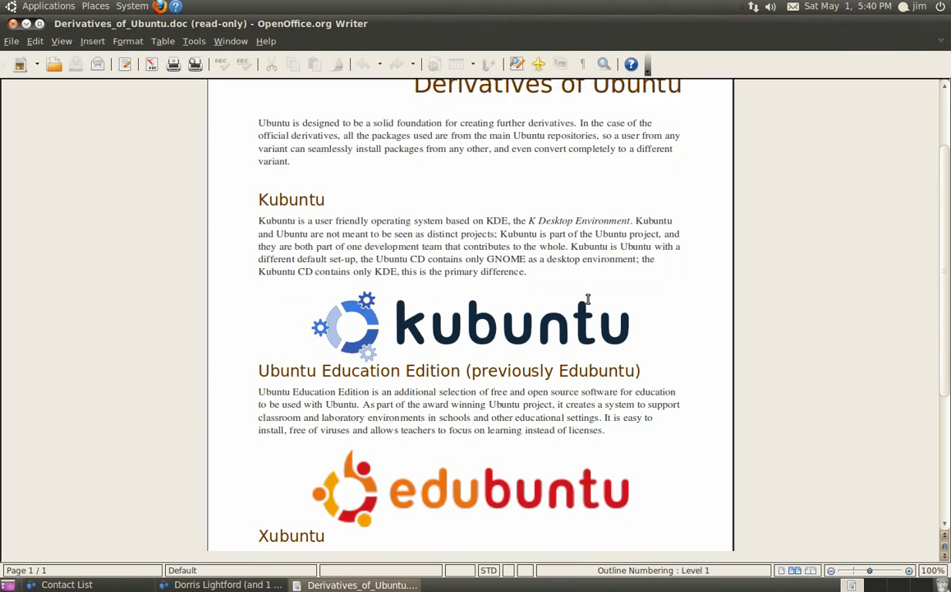
# Scroll the Writer document down to the Xubuntu section
pyautogui.scroll(-3)
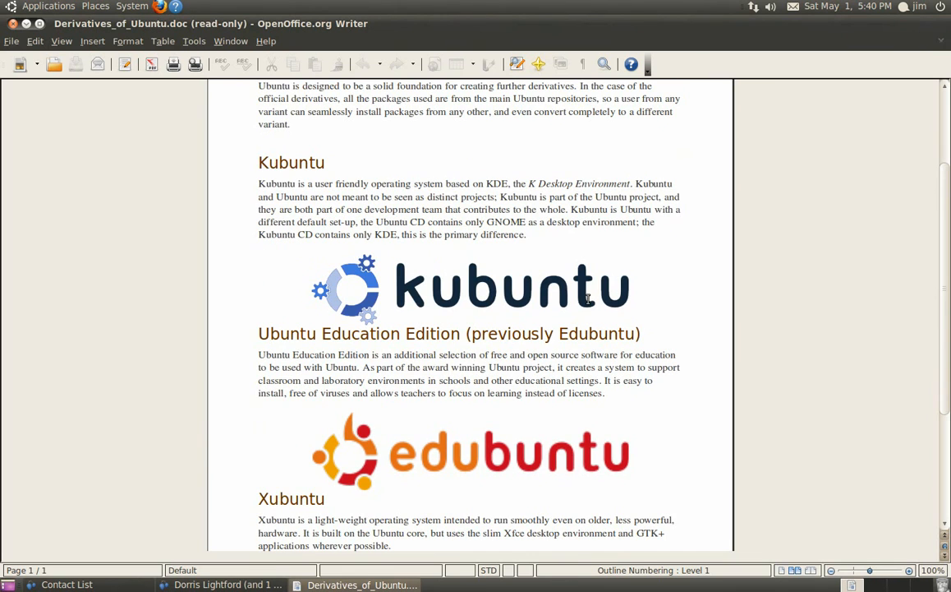
pyautogui.moveTo(368, 220)
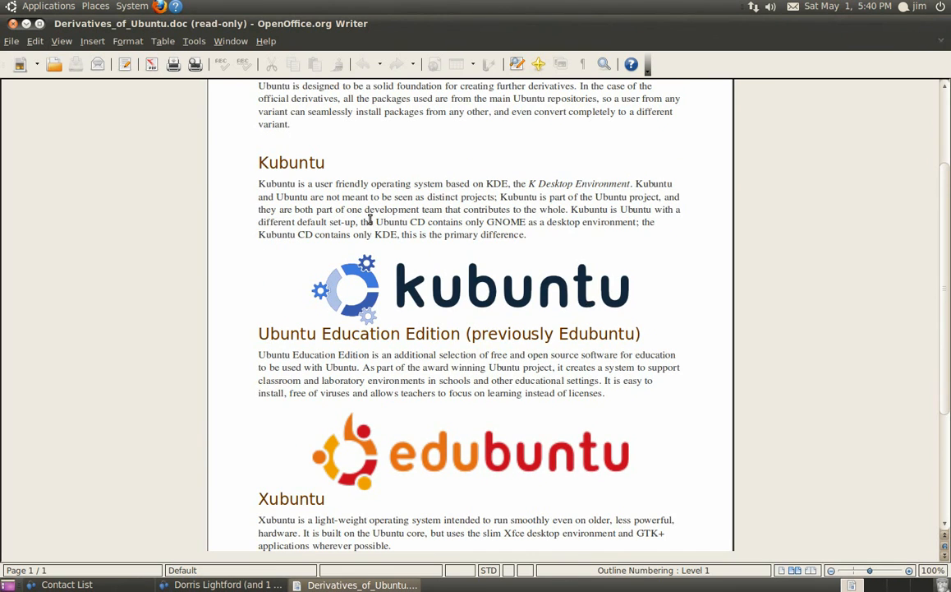